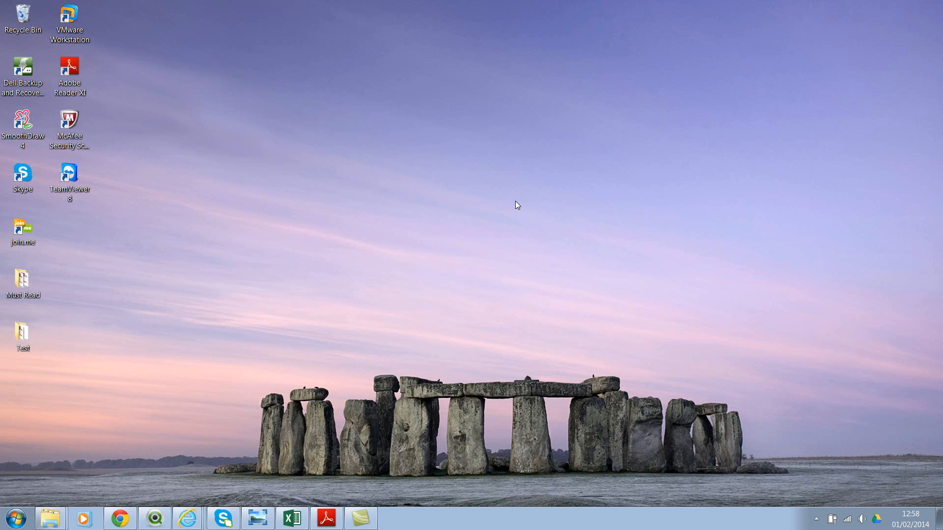
{"action": "mouse_move", "coordinate": [488, 226]}
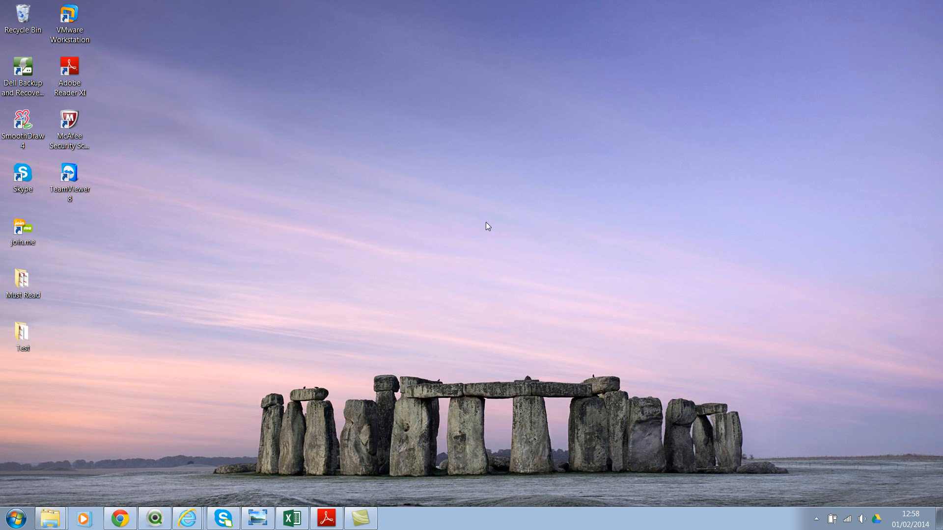
{"action": "mouse_move", "coordinate": [397, 298]}
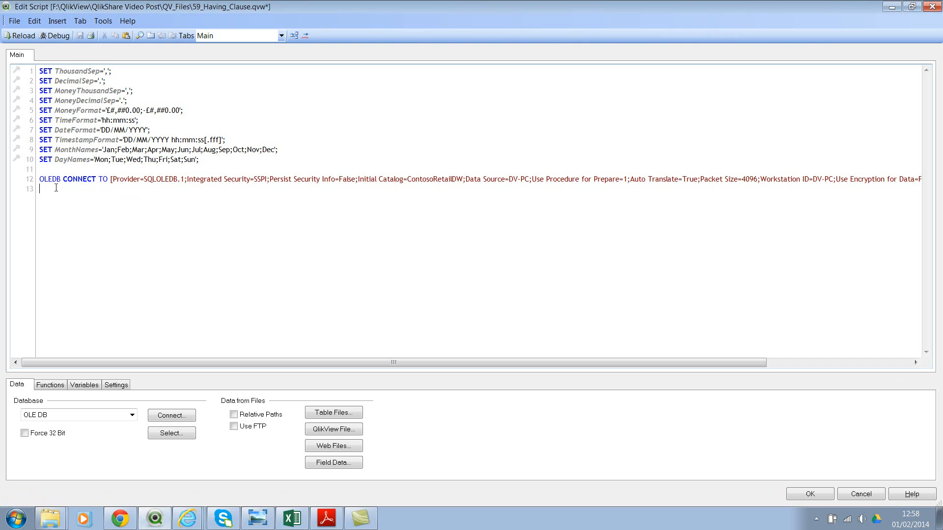
{"action": "mouse_move", "coordinate": [135, 205]}
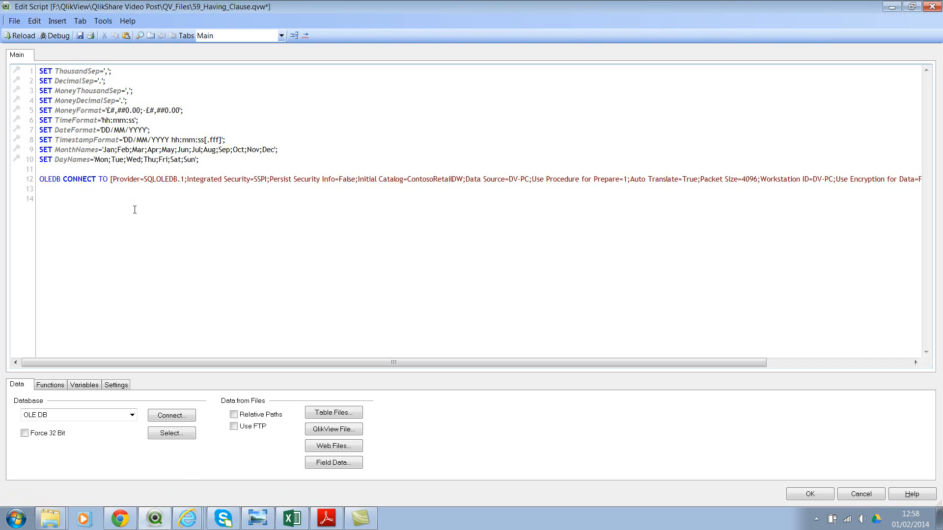
Step: Place the cursor on an empty line below the OLE DB CONNECT statement
{"action": "left_click", "coordinate": [171, 433]}
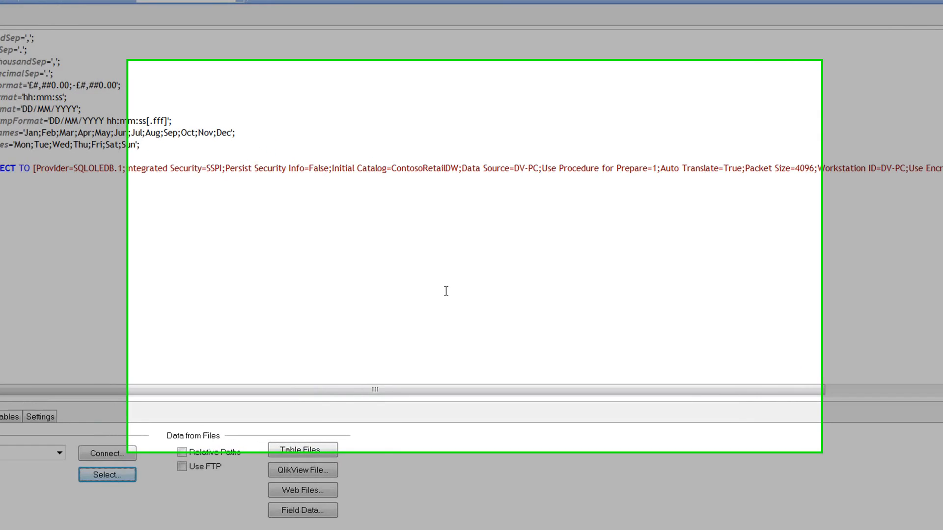
Step: Insert a preceding-load SQL SELECT * FROM ContosoRetailDW.dbo.DimCustomer via Select..
{"action": "left_click", "coordinate": [107, 474]}
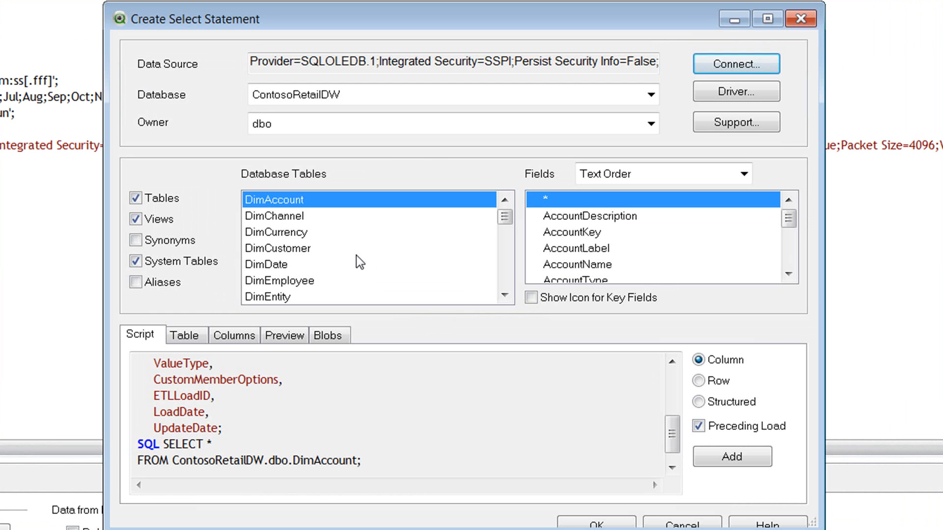
{"action": "left_click", "coordinate": [278, 249]}
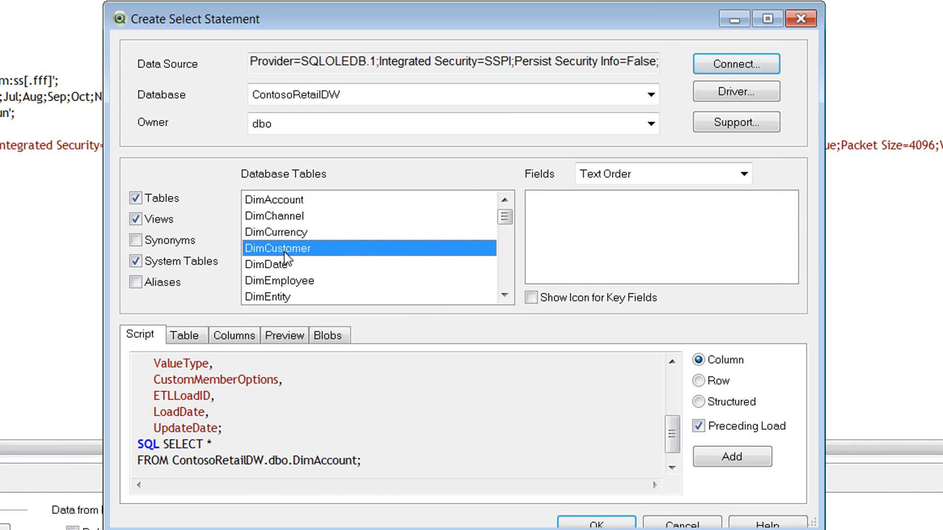
{"action": "left_click", "coordinate": [277, 248]}
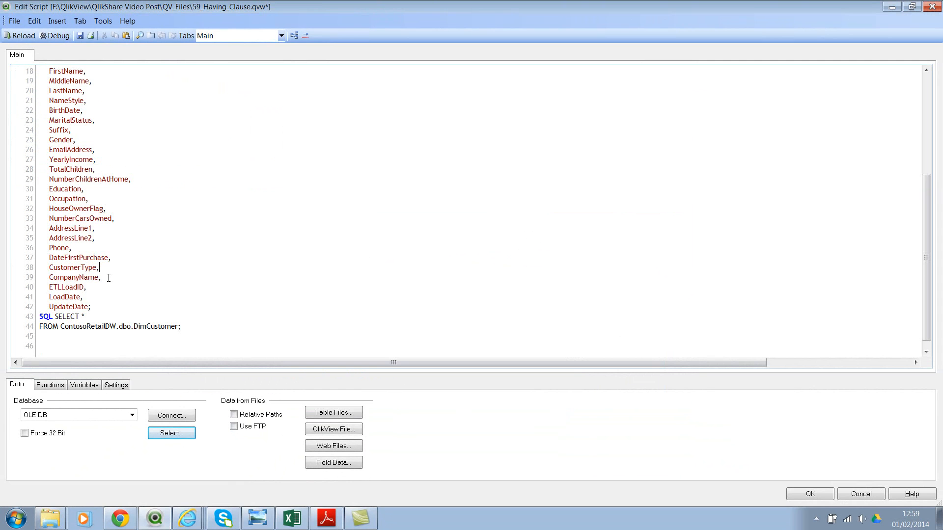
Step: Delete the unwanted DimCustomer field lines, keeping only YearlyIncome and Education
{"action": "left_click_drag", "start_coordinate": [37, 238], "coordinate": [91, 308]}
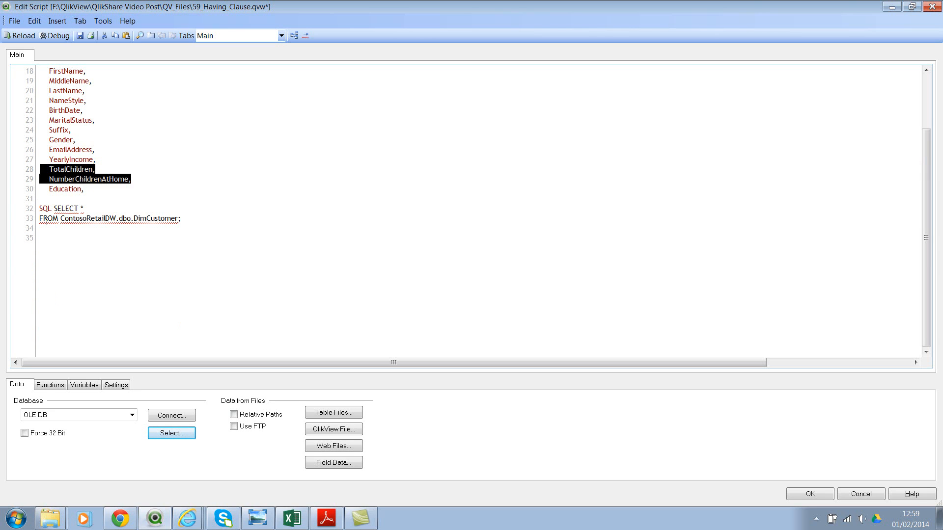
{"action": "key", "text": "Delete"}
{"action": "type", "text": "Group"}
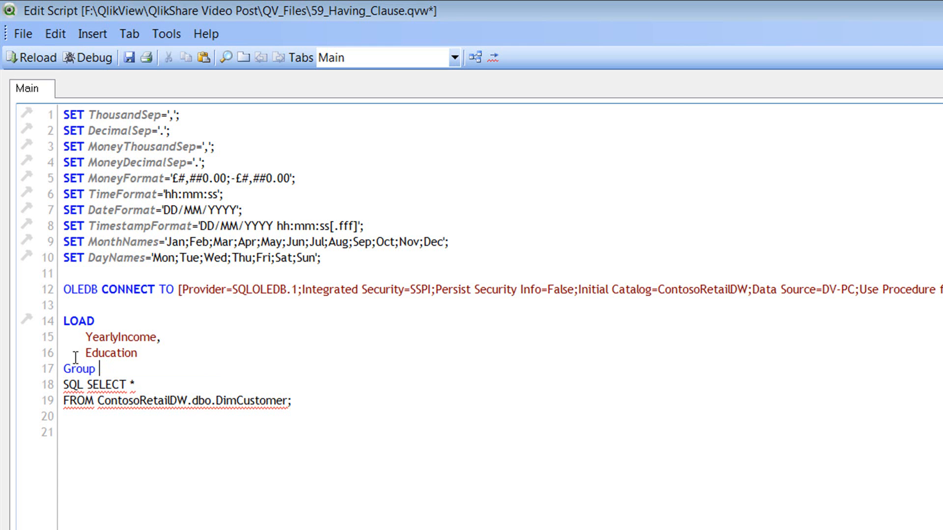
Step: Rewrite the load as Avg(YearlyIncome) AS YearlyIncome with Group by Education and reload
{"action": "type", "text": "by Education;"}
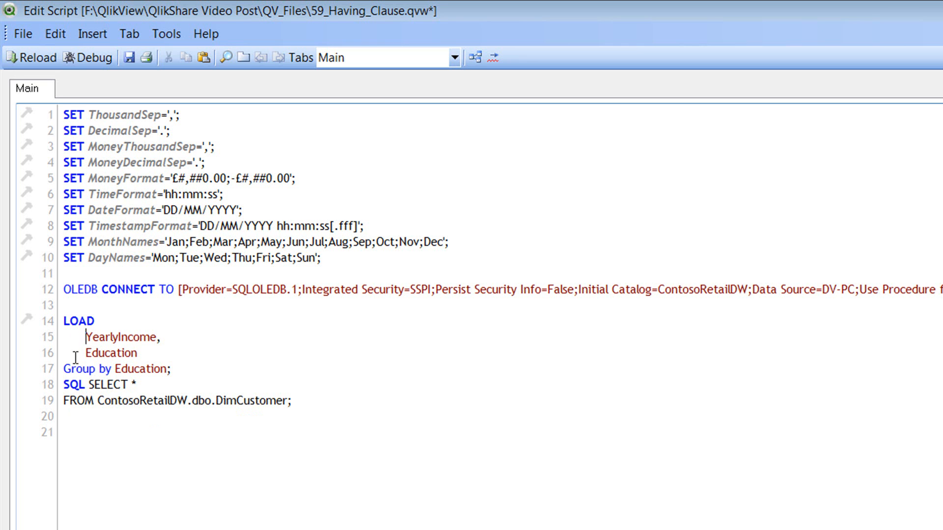
{"action": "type", "text": "Avg("}
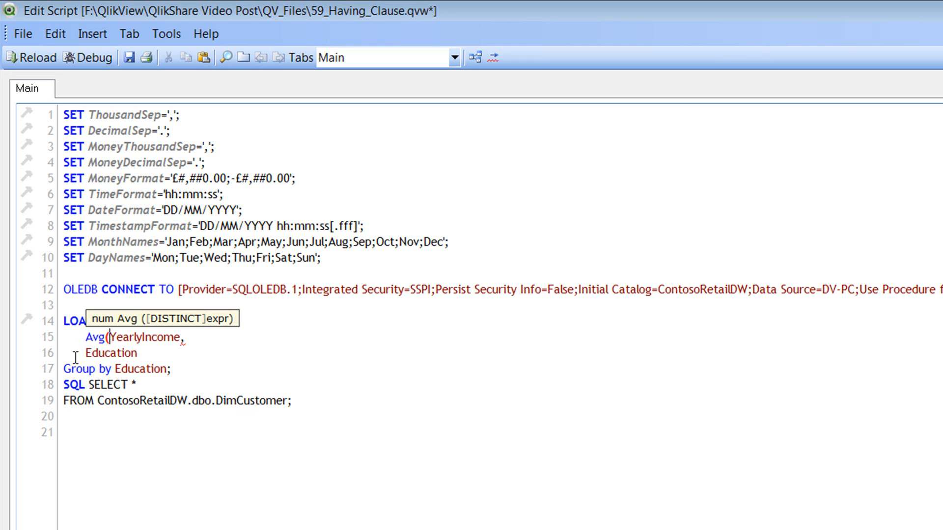
{"action": "type", "text": ")"}
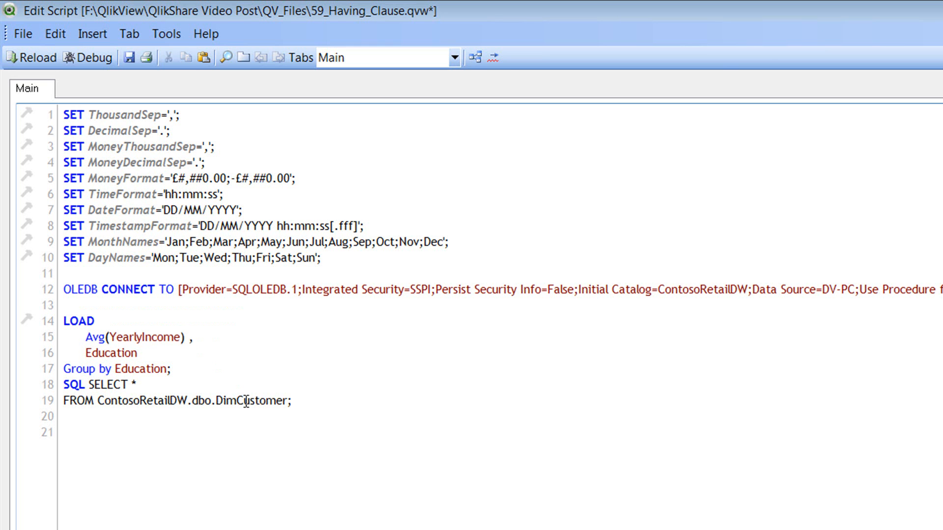
{"action": "type", "text": "AS"}
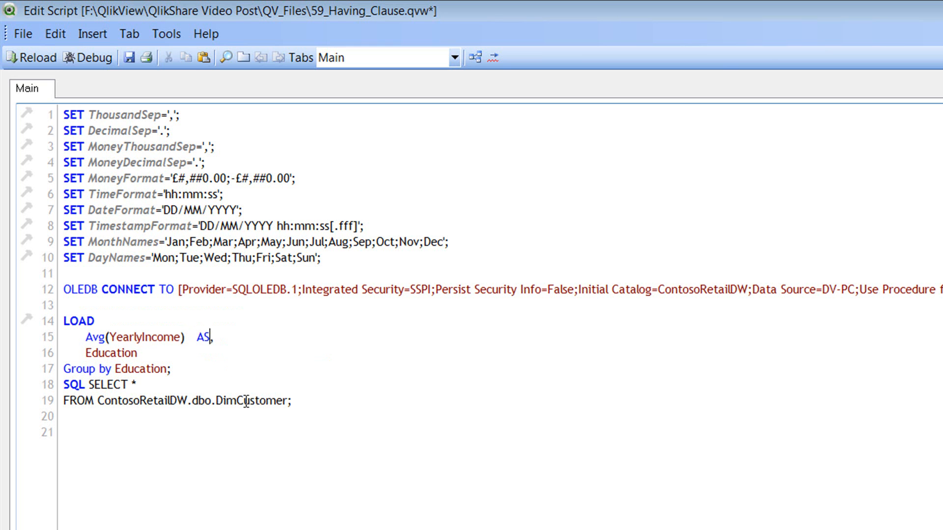
{"action": "type", "text": "YearlyIncome,"}
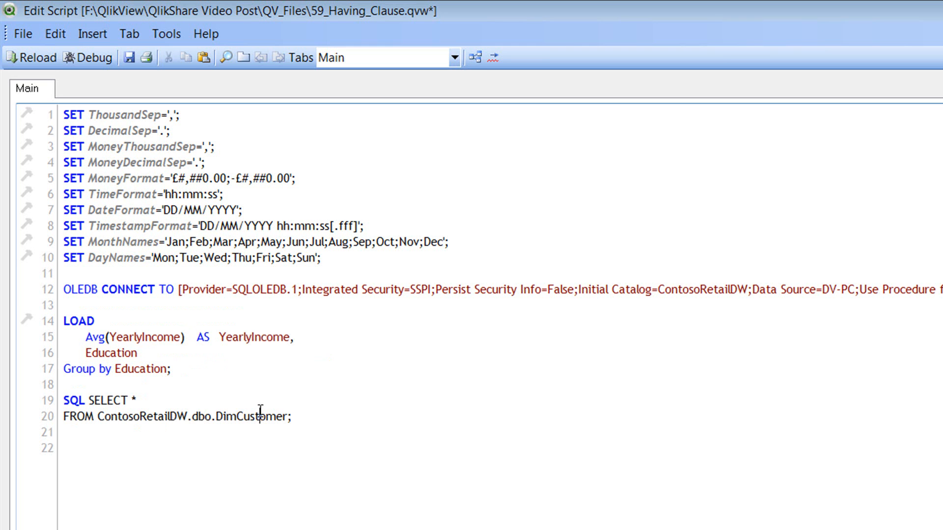
{"action": "double_click", "coordinate": [250, 416]}
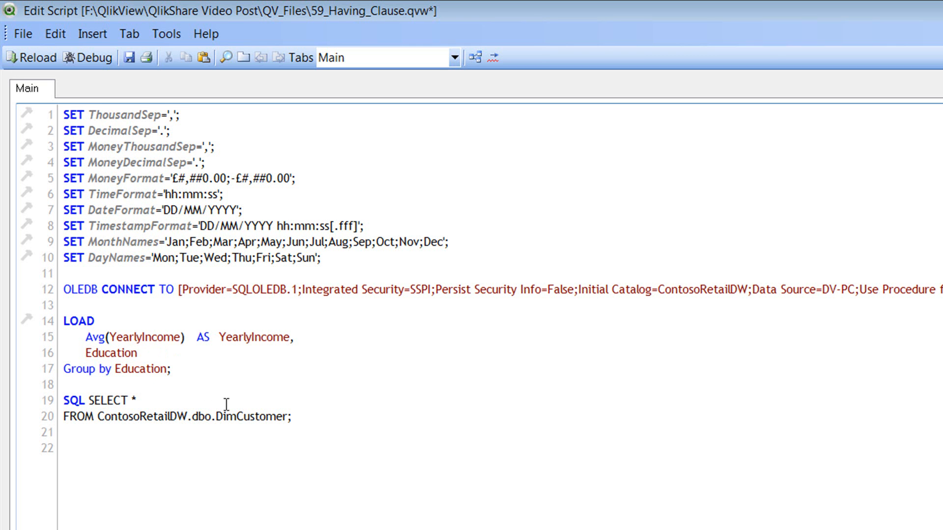
{"action": "left_click", "coordinate": [31, 58]}
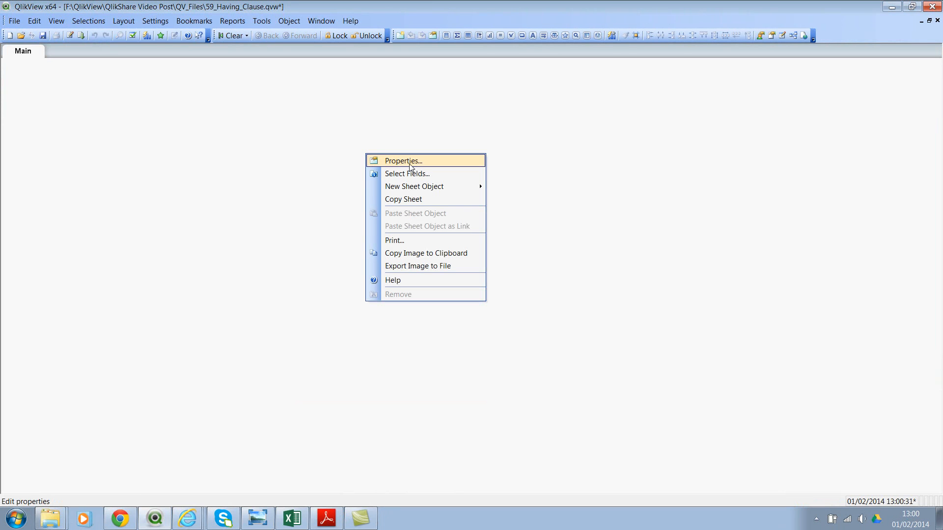
{"action": "mouse_move", "coordinate": [413, 186]}
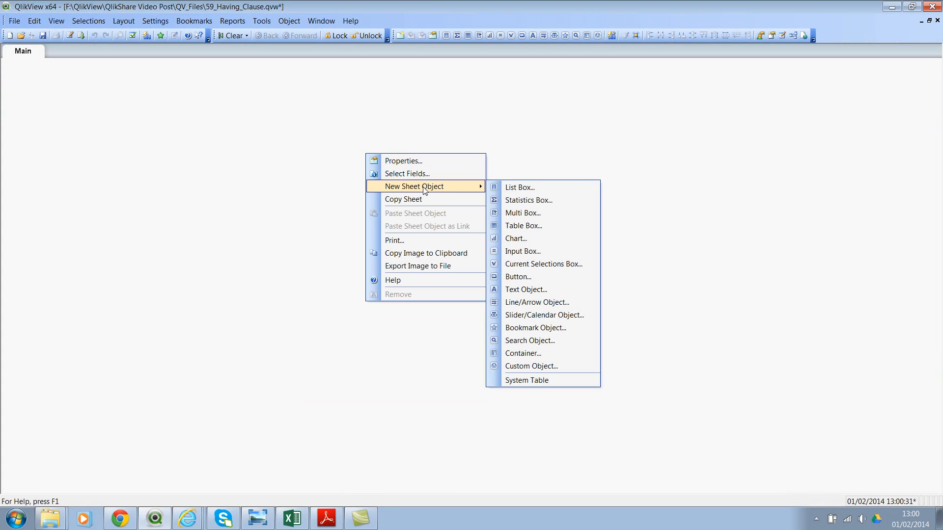
Step: Create a table box on the Main sheet with Education and YearlyIncome fields
{"action": "left_click", "coordinate": [524, 226]}
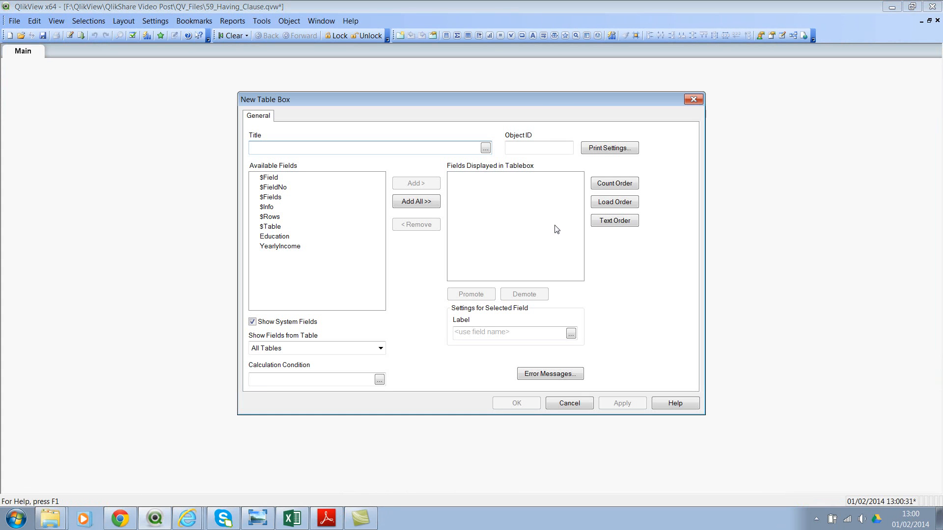
{"action": "mouse_move", "coordinate": [293, 238]}
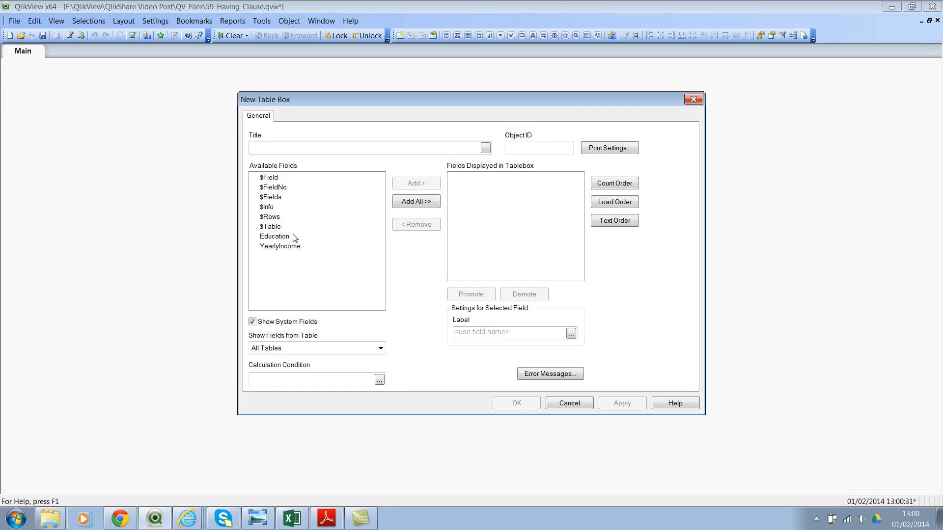
{"action": "left_click", "coordinate": [274, 236]}
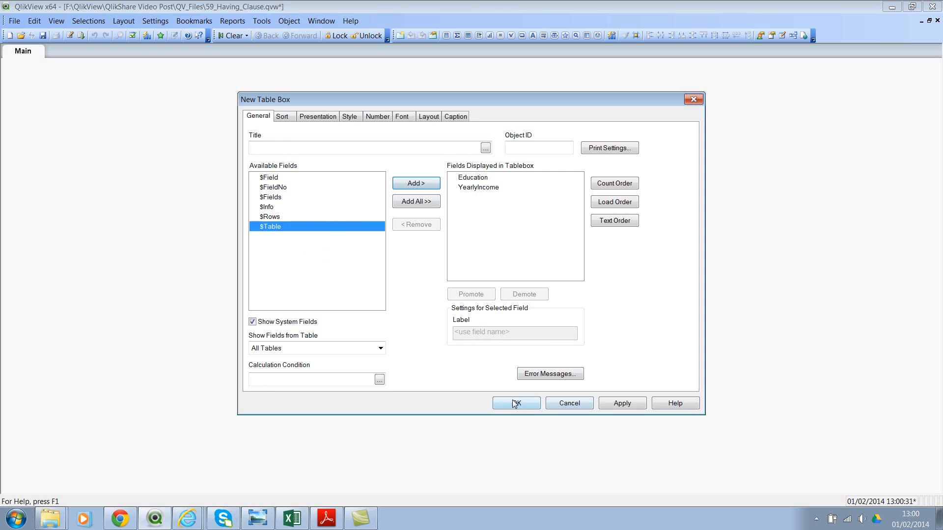
{"action": "left_click", "coordinate": [514, 402]}
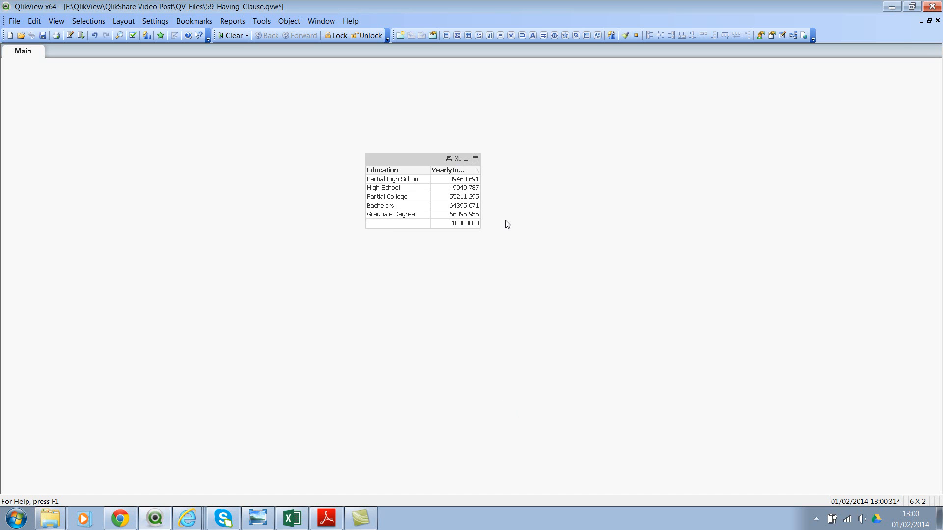
{"action": "mouse_move", "coordinate": [406, 213]}
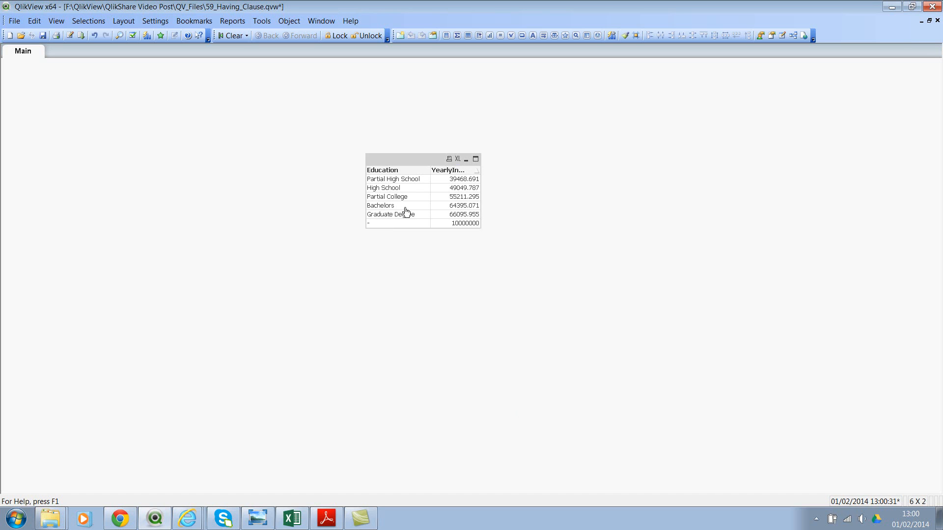
{"action": "mouse_move", "coordinate": [444, 183]}
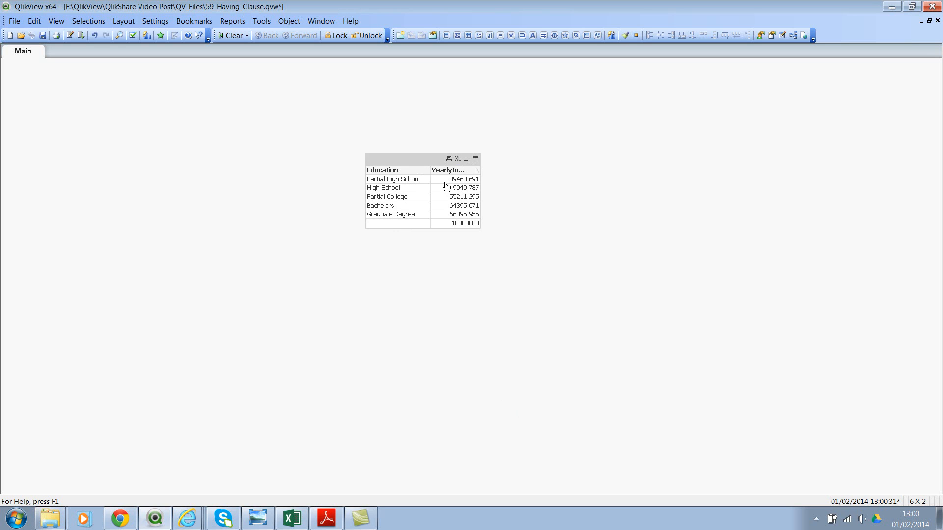
{"action": "mouse_move", "coordinate": [481, 243]}
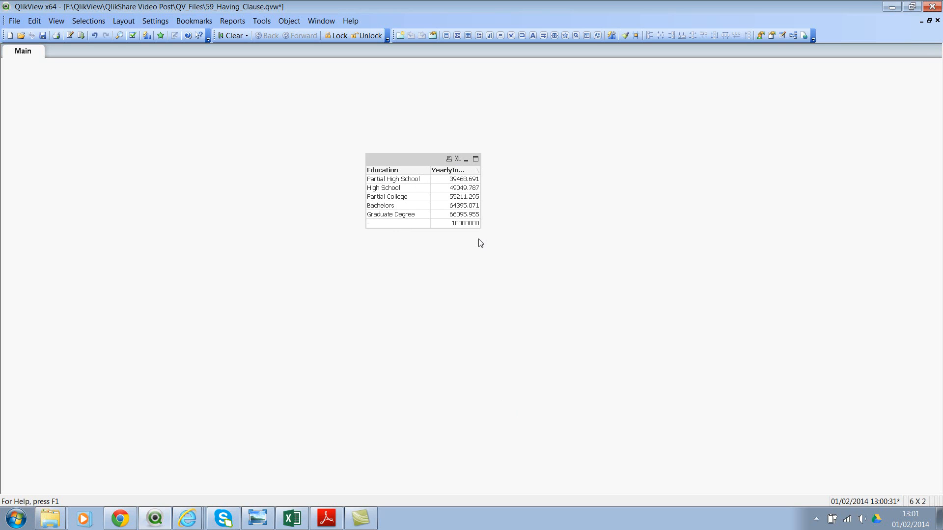
{"action": "mouse_move", "coordinate": [480, 245]}
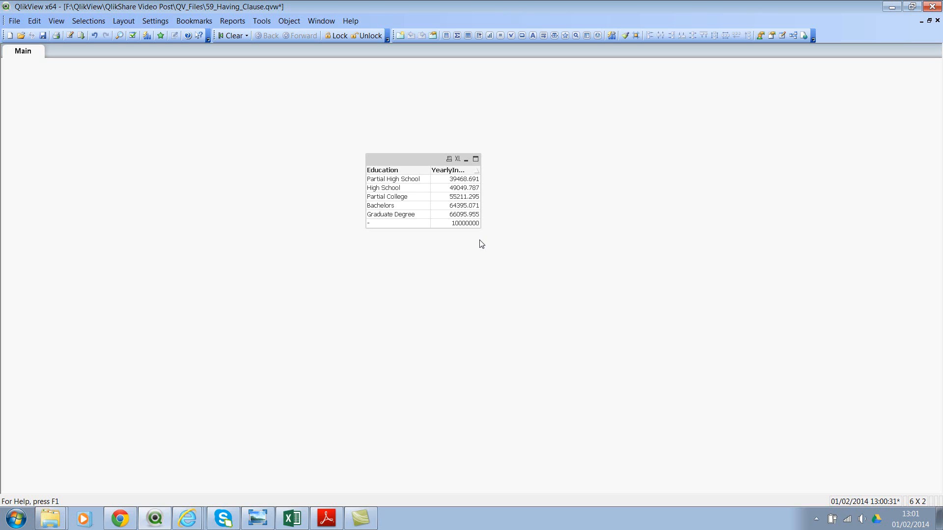
{"action": "mouse_move", "coordinate": [392, 229]}
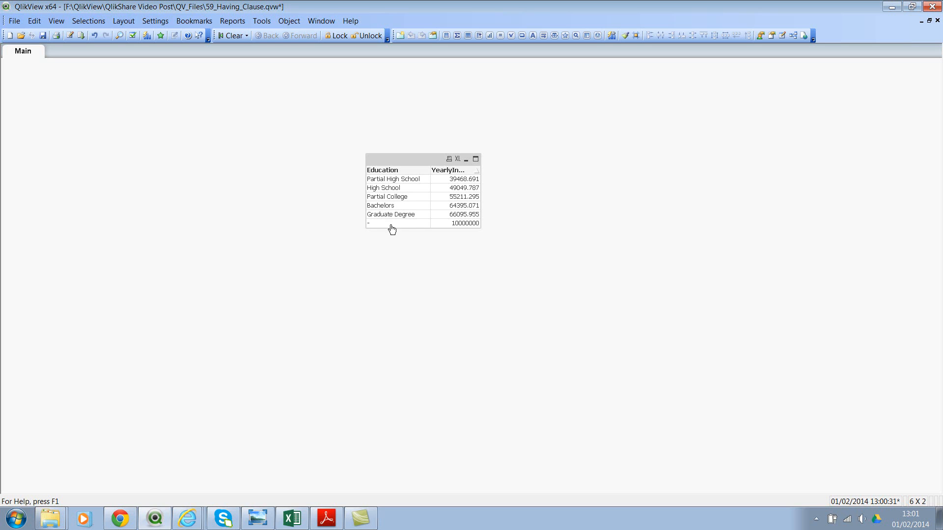
{"action": "mouse_move", "coordinate": [429, 205]}
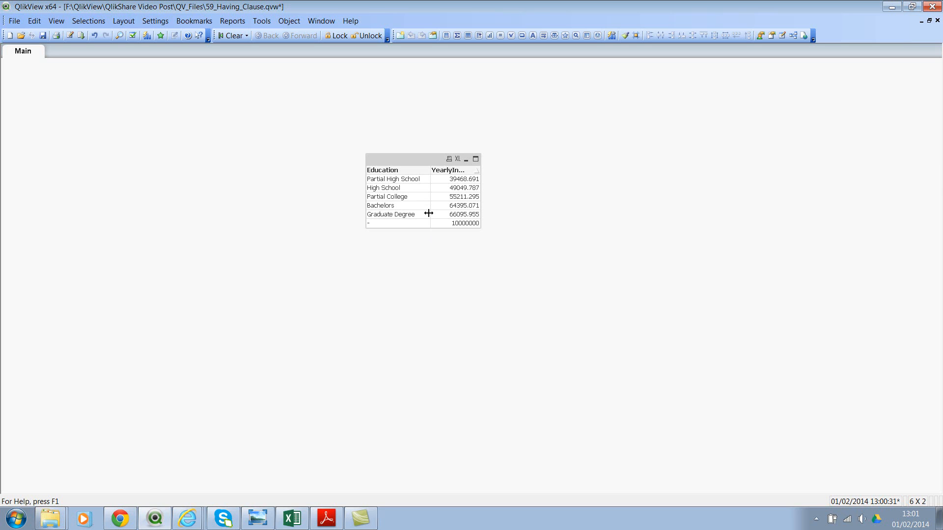
{"action": "mouse_move", "coordinate": [260, 170]}
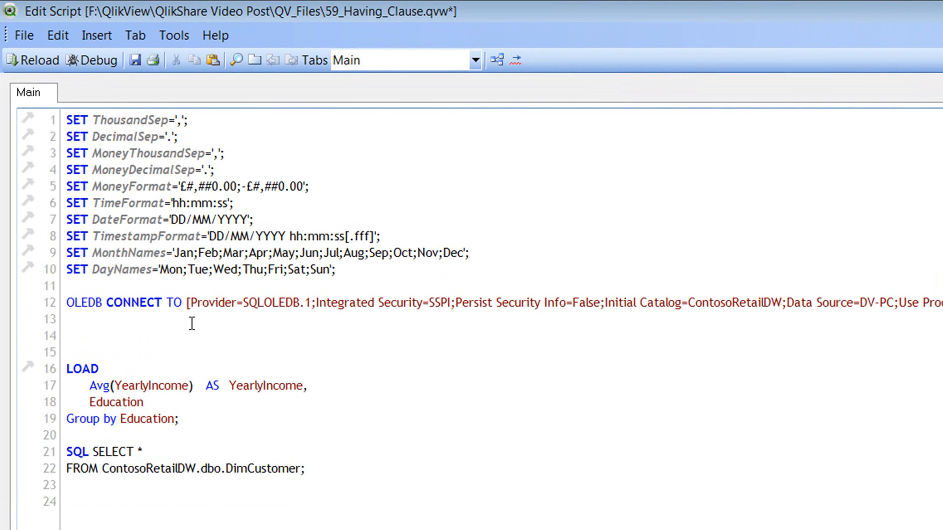
Step: Write 'LOAD * where YearlyIncome >= 50000;' above the grouped LOAD statement
{"action": "type", "text": "LOAD"}
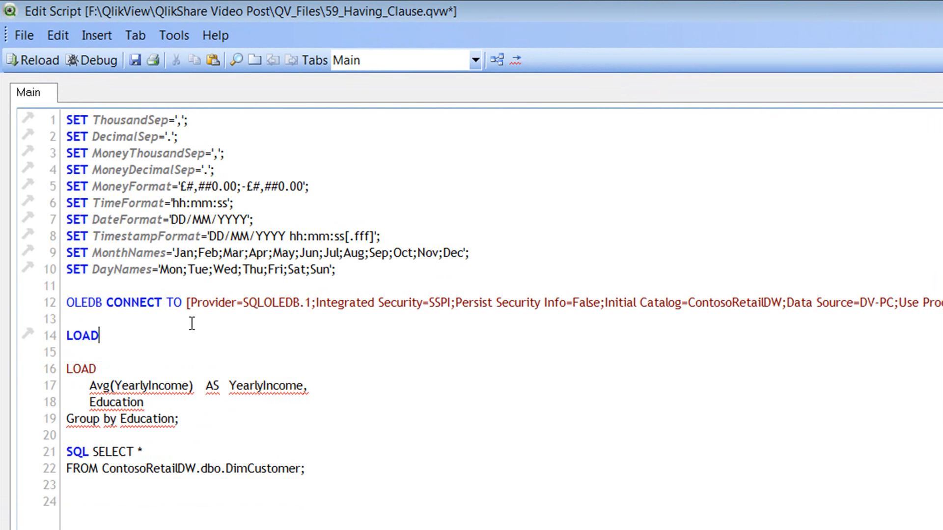
{"action": "type", "text": "*"}
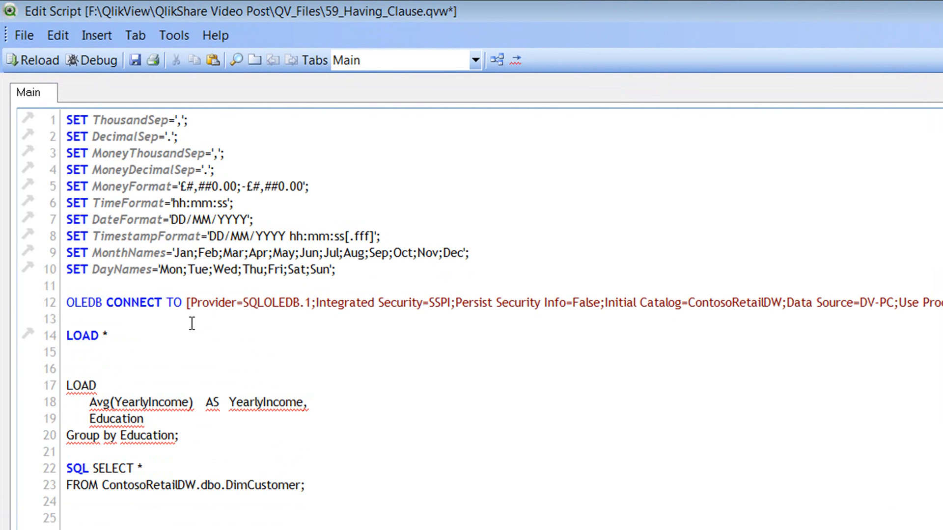
{"action": "type", "text": "where"}
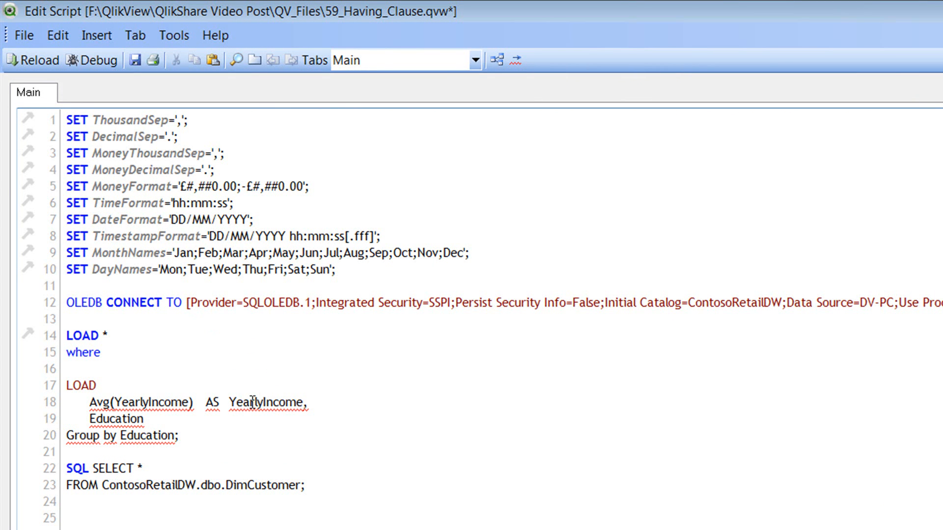
{"action": "type", "text": "YearlyIncome"}
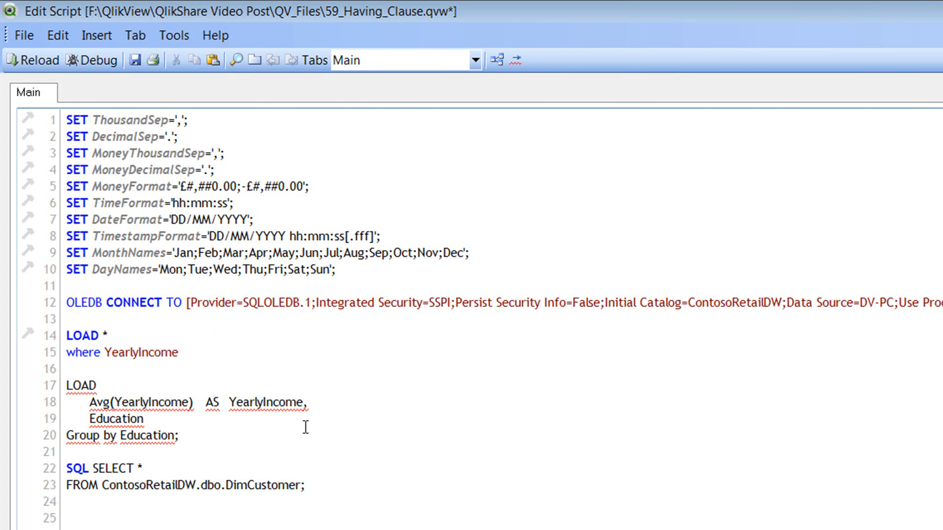
{"action": "left_click", "coordinate": [187, 352]}
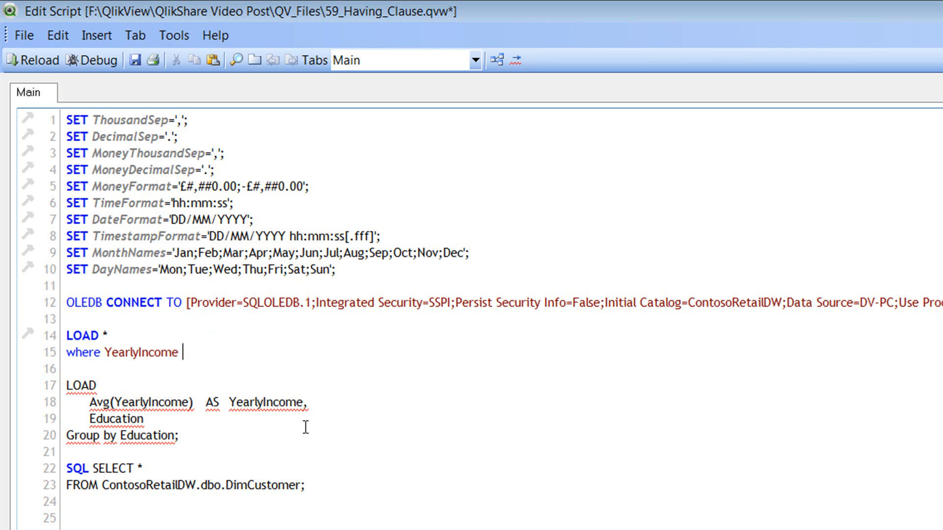
{"action": "type", "text": ">="}
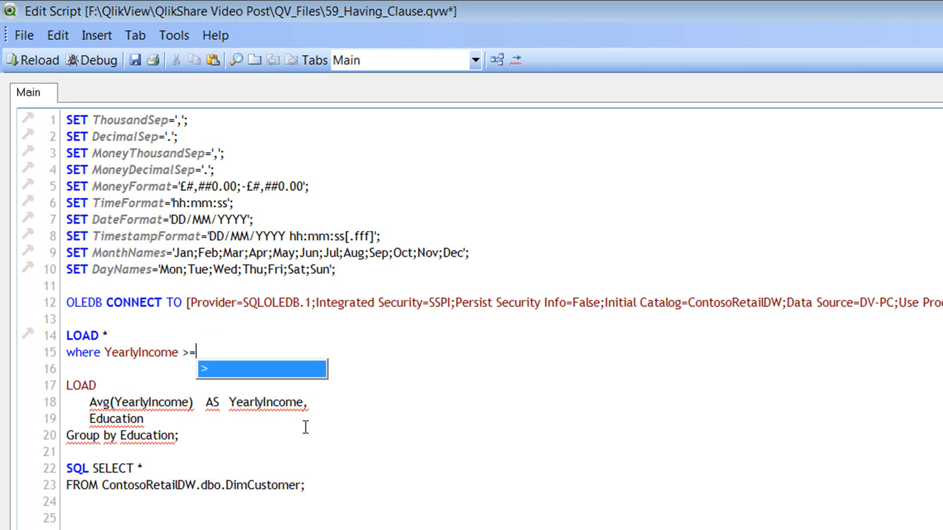
{"action": "type", "text": "500"}
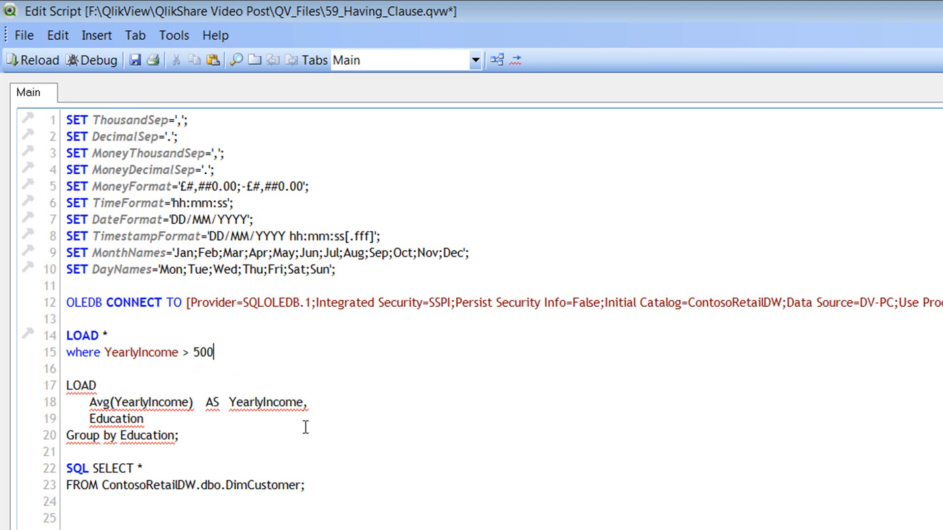
{"action": "type", "text": "00;"}
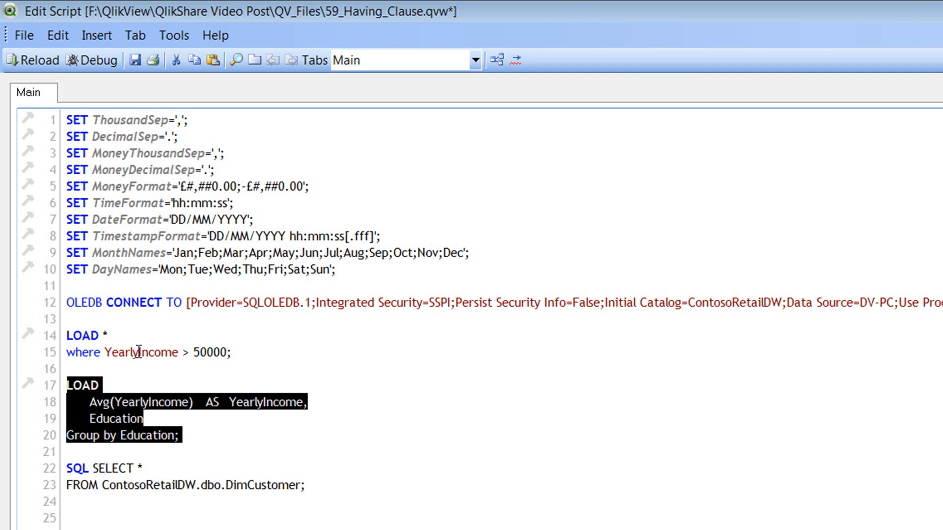
{"action": "mouse_move", "coordinate": [175, 392]}
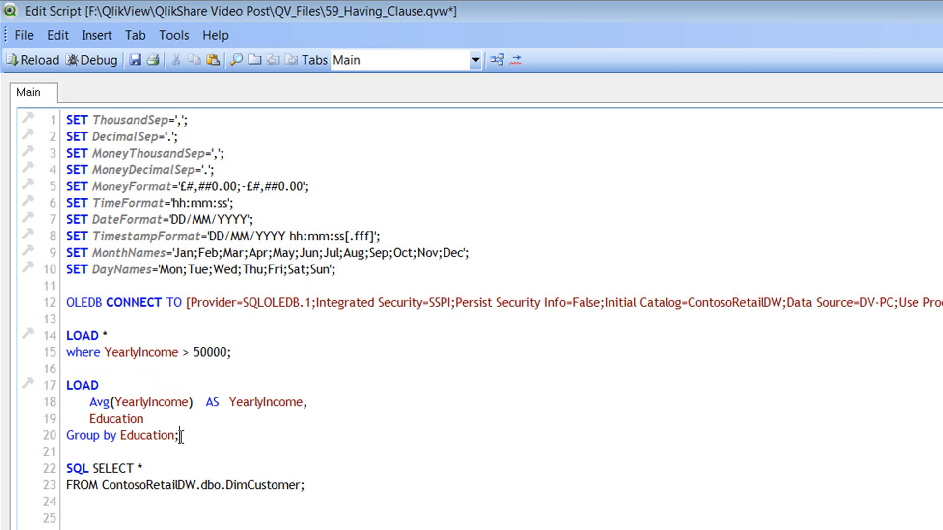
{"action": "key", "text": "Enter"}
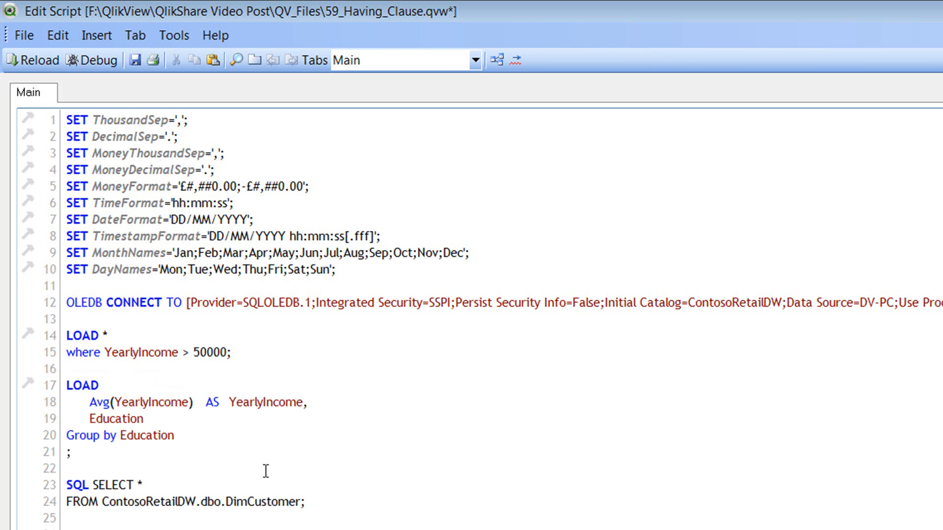
{"action": "type", "text": "Having Avg(YearlyIncome"}
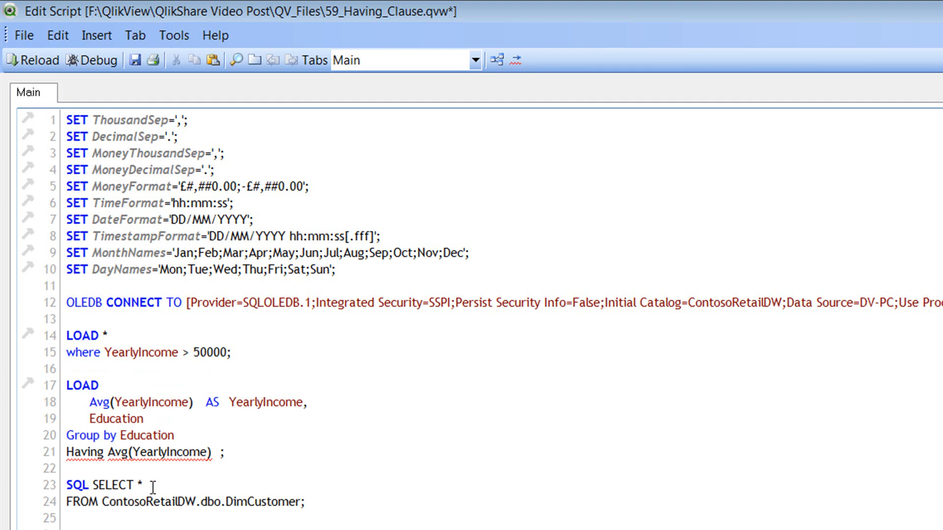
{"action": "type", "text": "> 50000"}
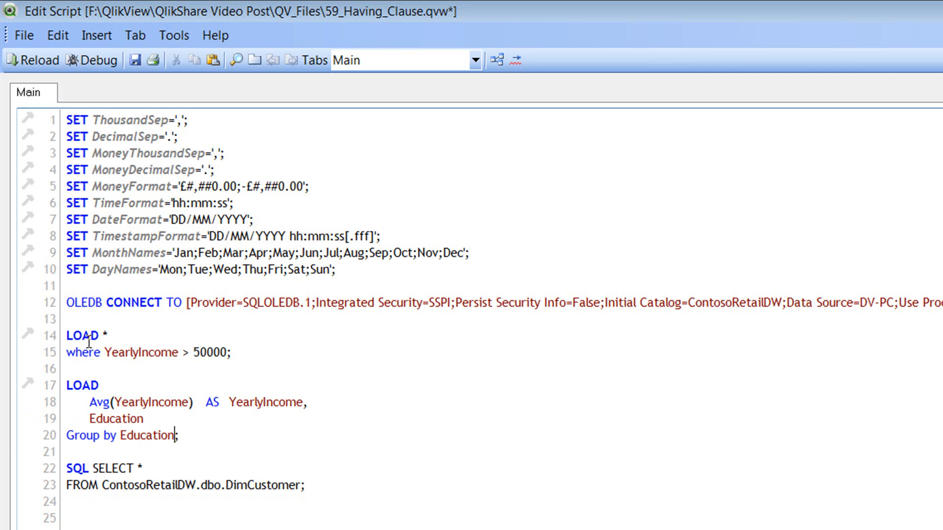
Step: Reload the script so the table keeps only education levels averaging above 50000
{"action": "left_click", "coordinate": [32, 60]}
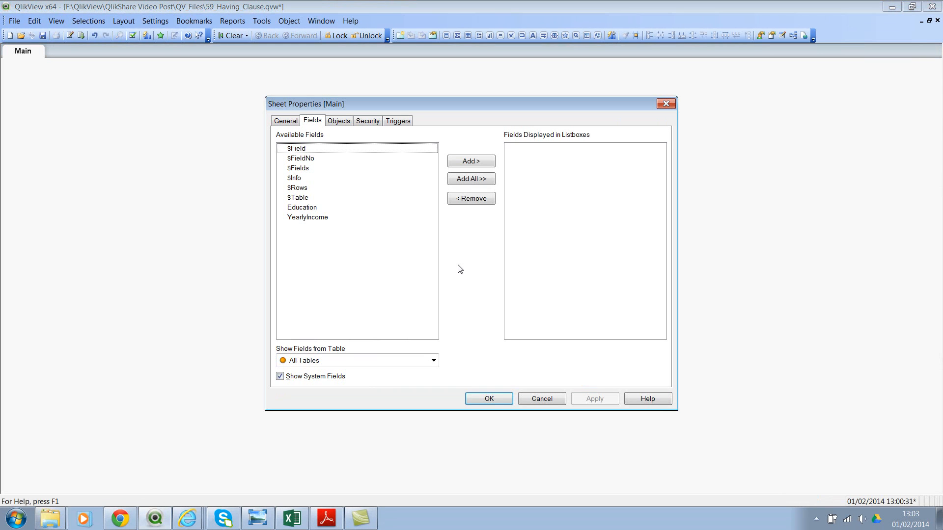
{"action": "left_click", "coordinate": [489, 399]}
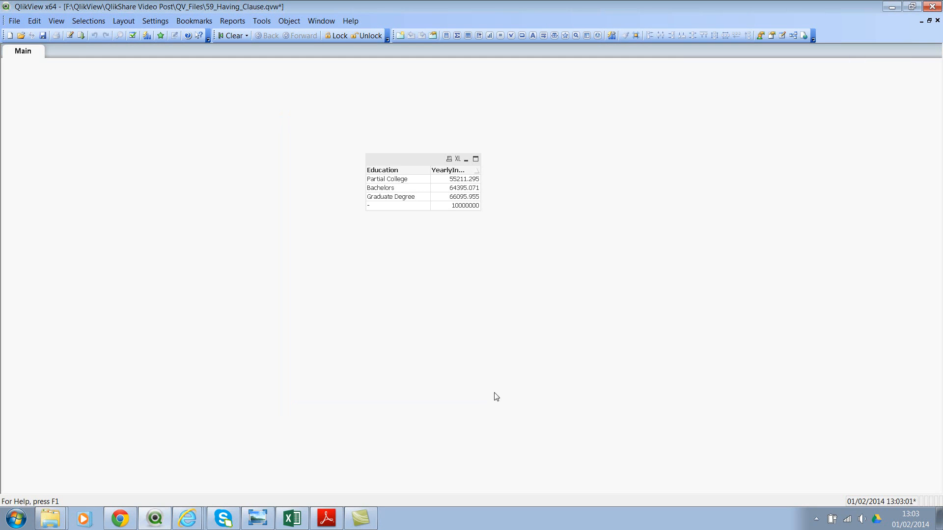
{"action": "mouse_move", "coordinate": [409, 173]}
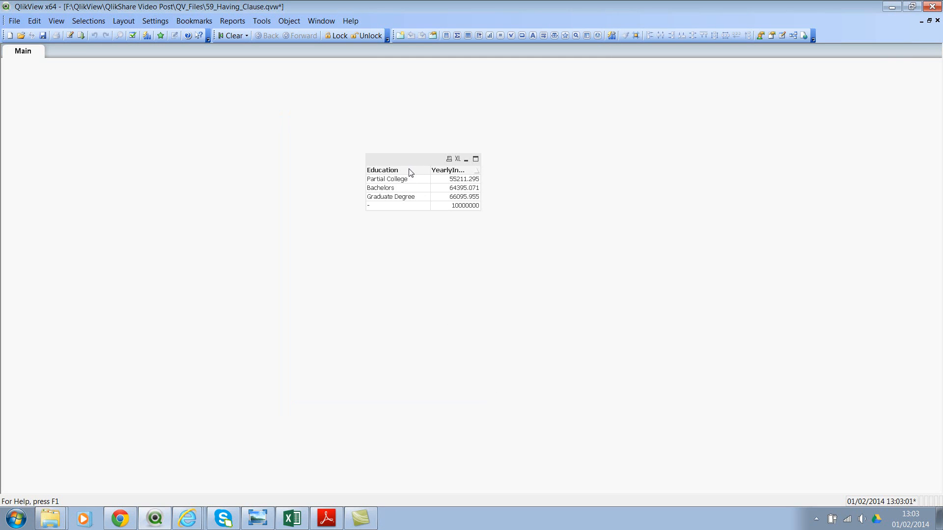
{"action": "mouse_move", "coordinate": [404, 189]}
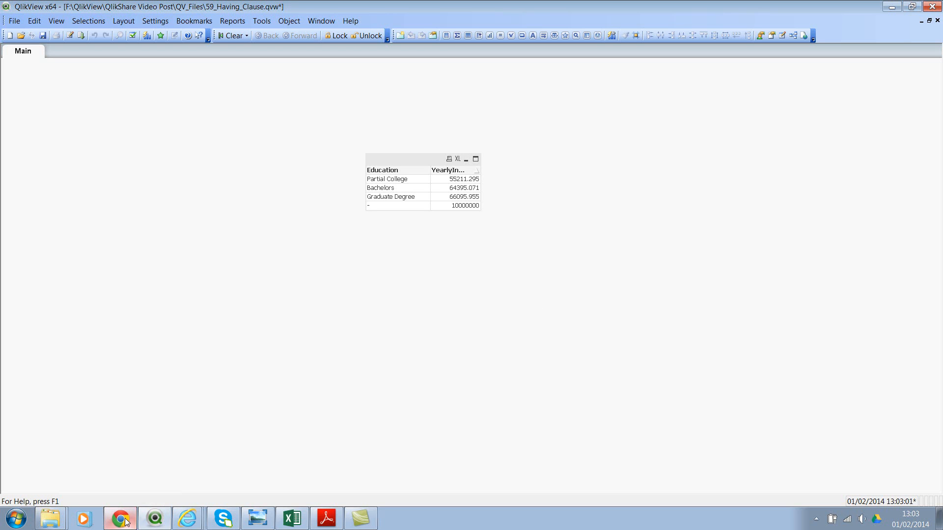
Step: Switch to Chrome's qlikshare.com QQotD 119 page and answer Mod(7.5, 2.5) with 3
{"action": "left_click", "coordinate": [119, 519]}
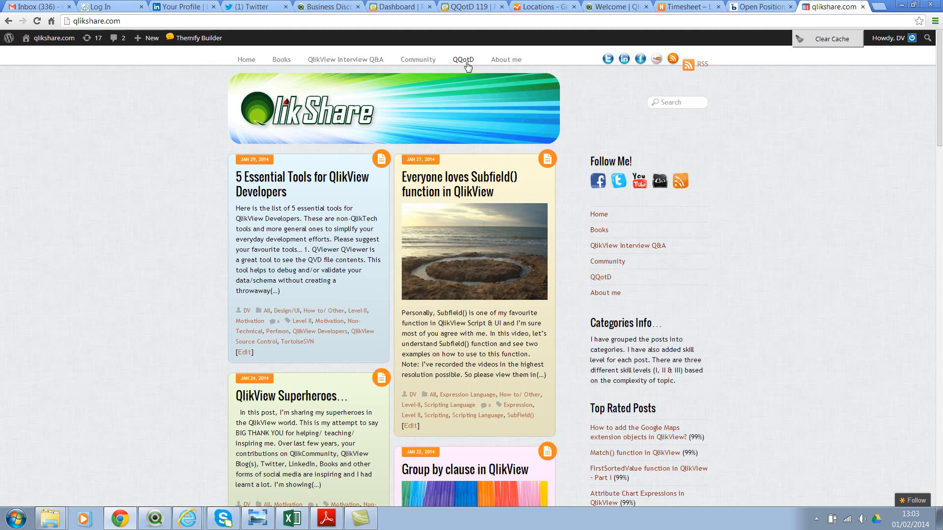
{"action": "left_click", "coordinate": [463, 59]}
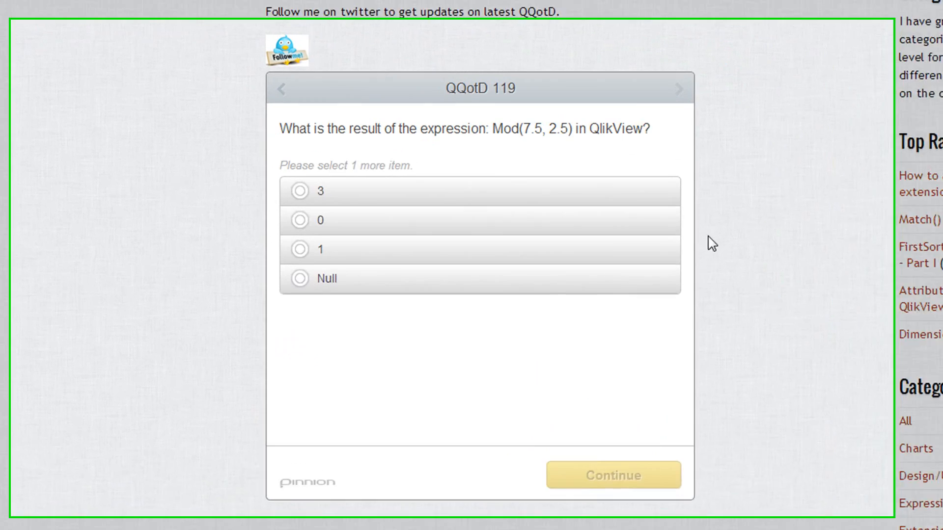
{"action": "scroll", "scroll_direction": "down", "scroll_amount": 3}
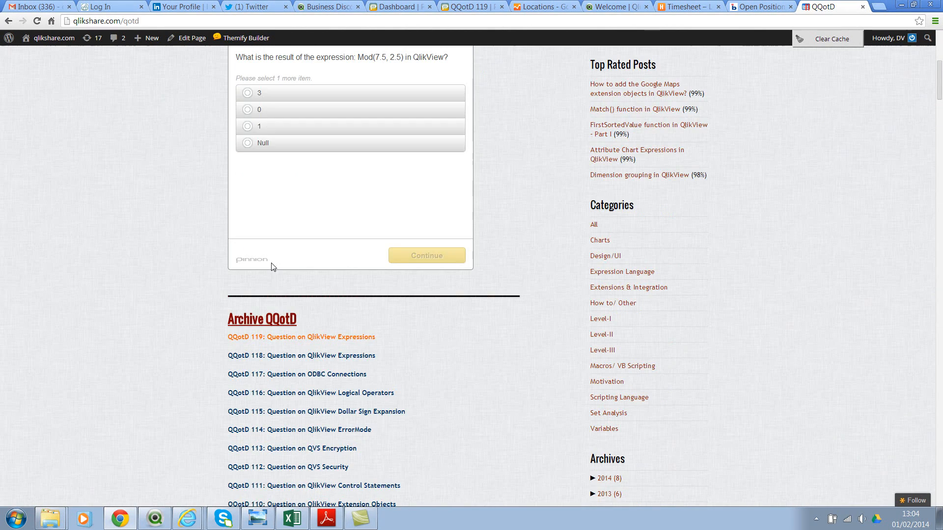
{"action": "scroll", "scroll_direction": "down", "scroll_amount": 3}
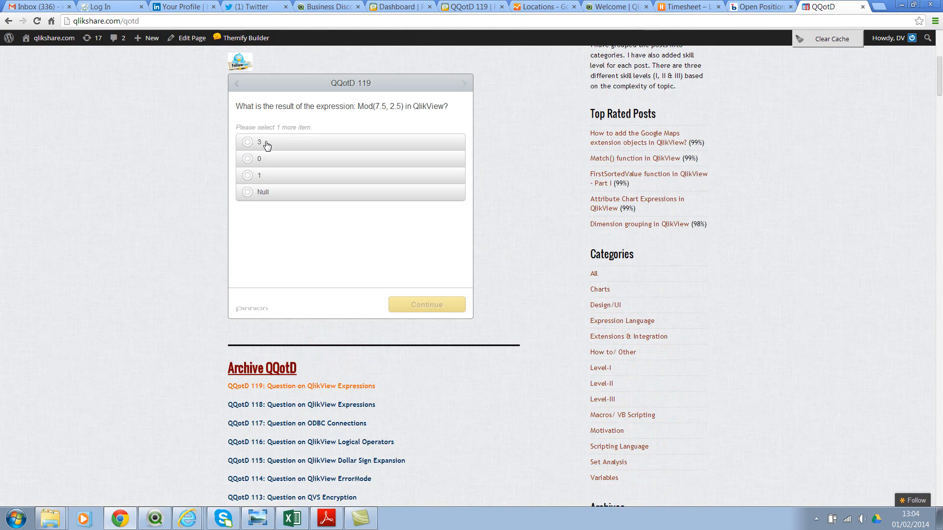
{"action": "left_click", "coordinate": [247, 141]}
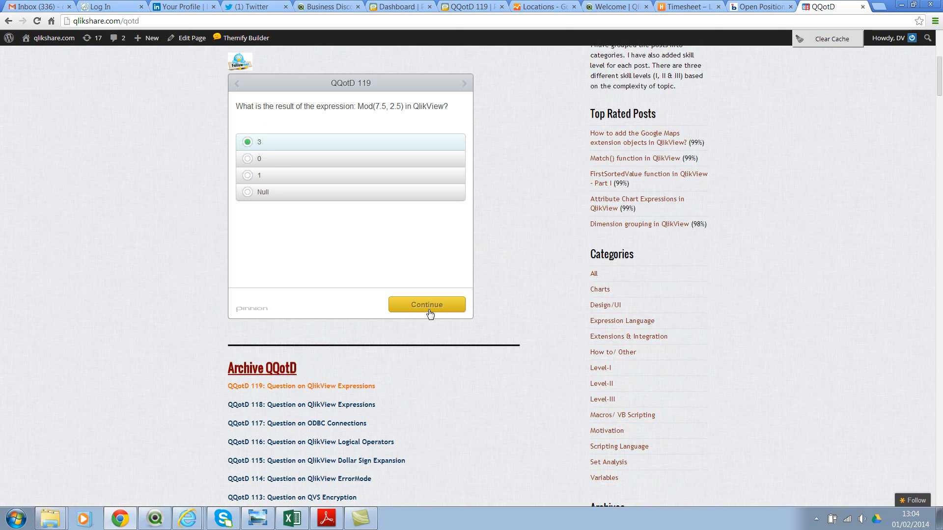
{"action": "mouse_move", "coordinate": [472, 234]}
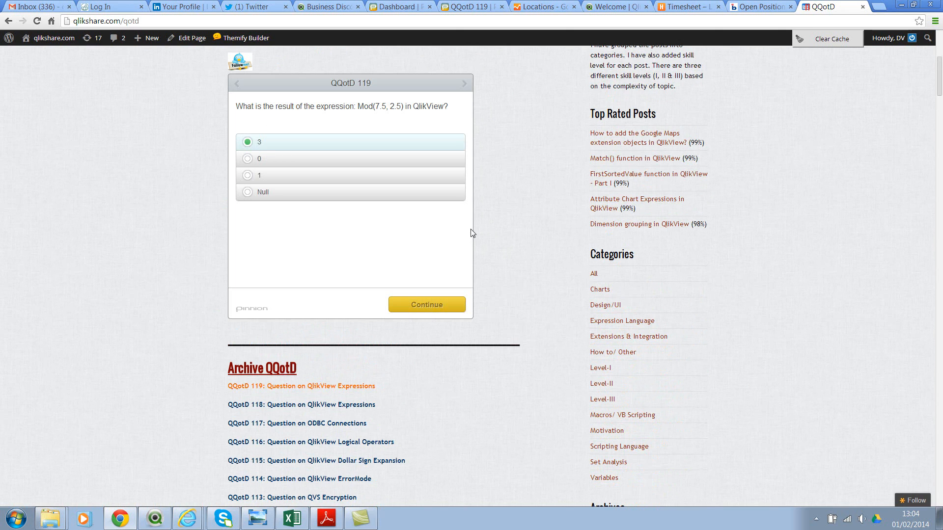
{"action": "mouse_move", "coordinate": [510, 229]}
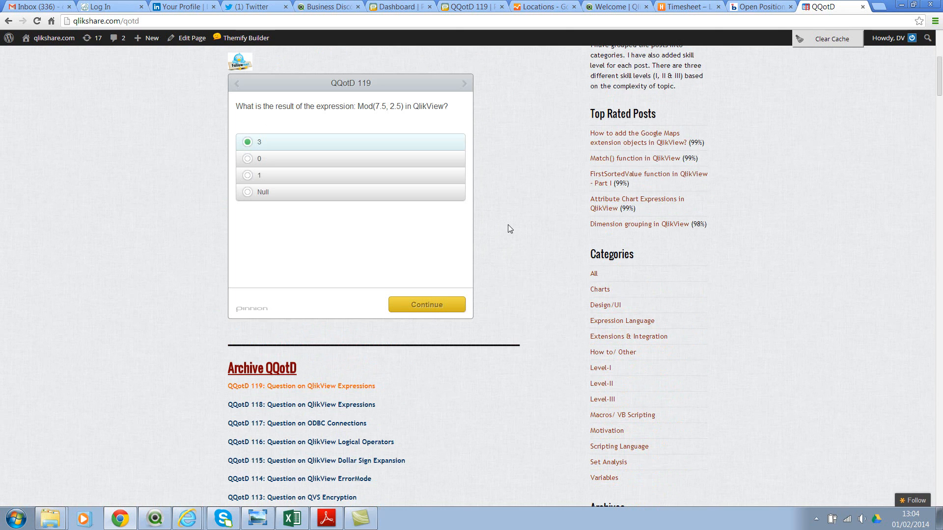